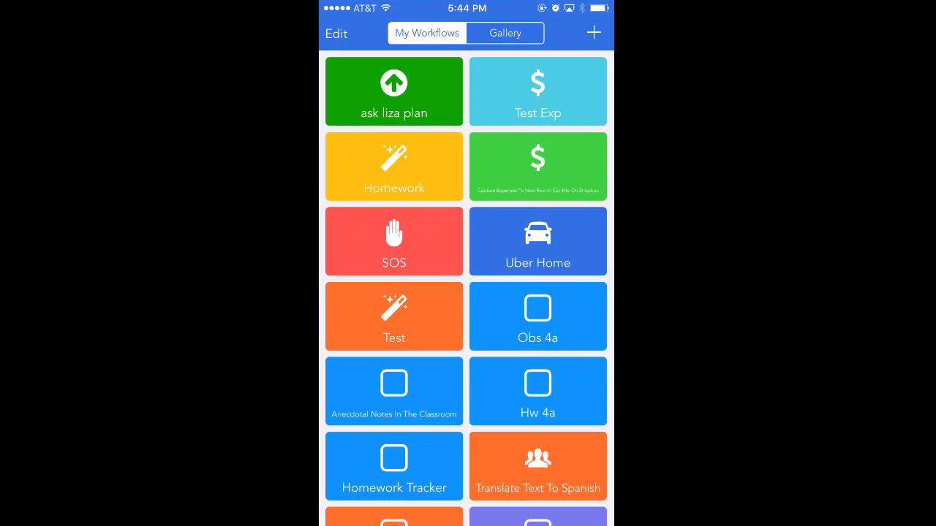
Look through the Anecdotal Notes In The Classroom workflow's actions and return to the list.
scroll("down", 3)
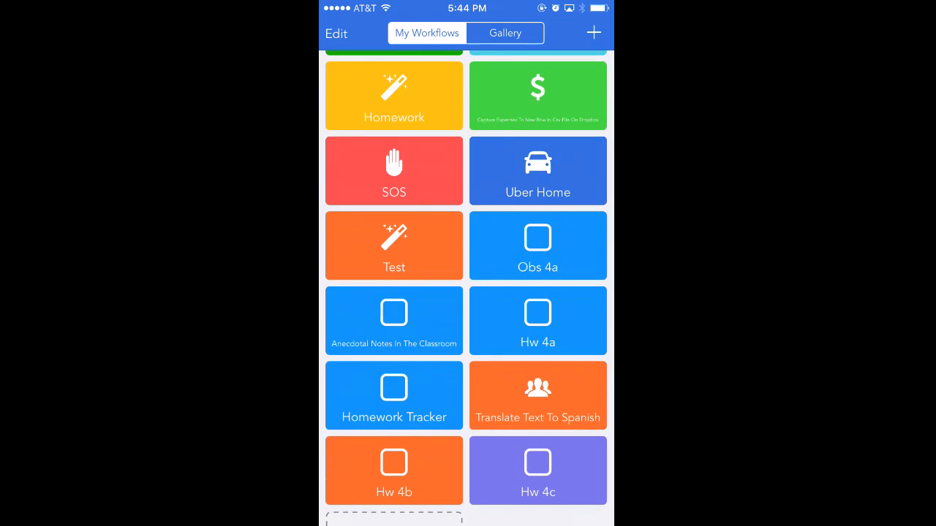
left_click(393, 320)
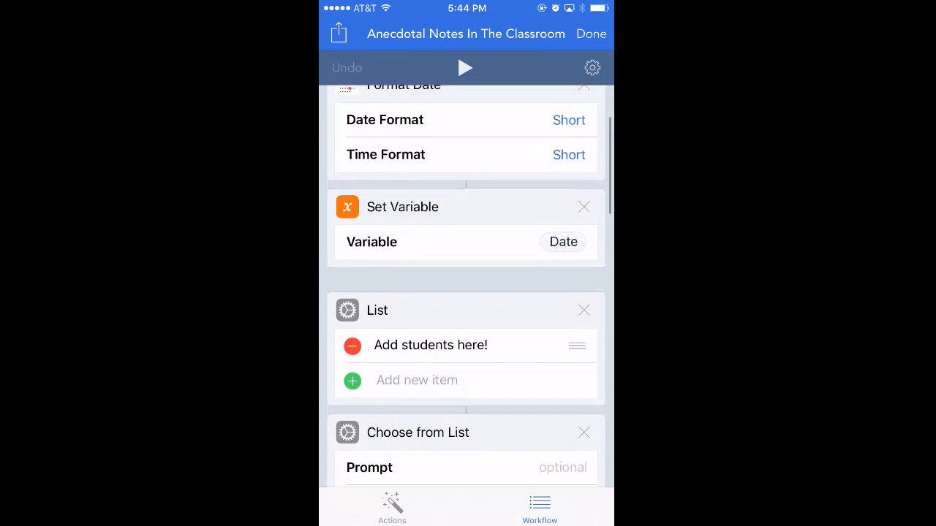
scroll("up", 3)
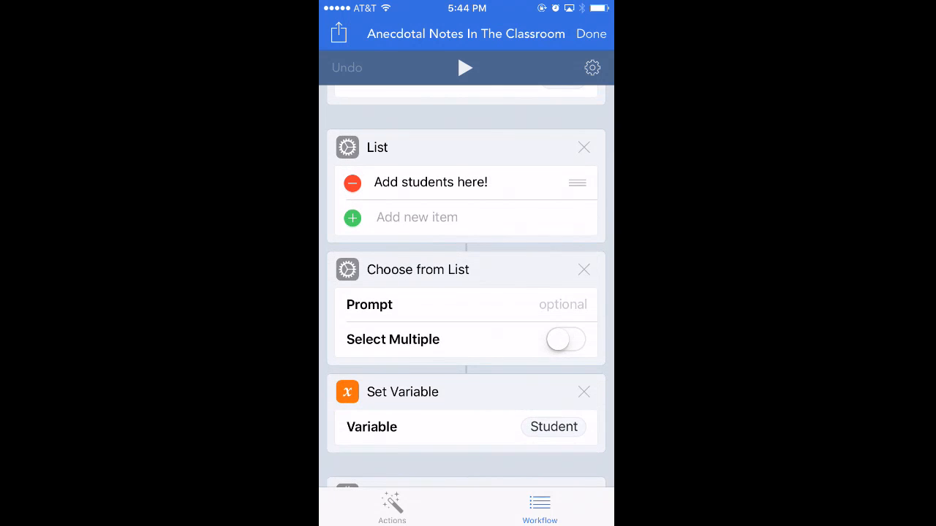
scroll("down", 3)
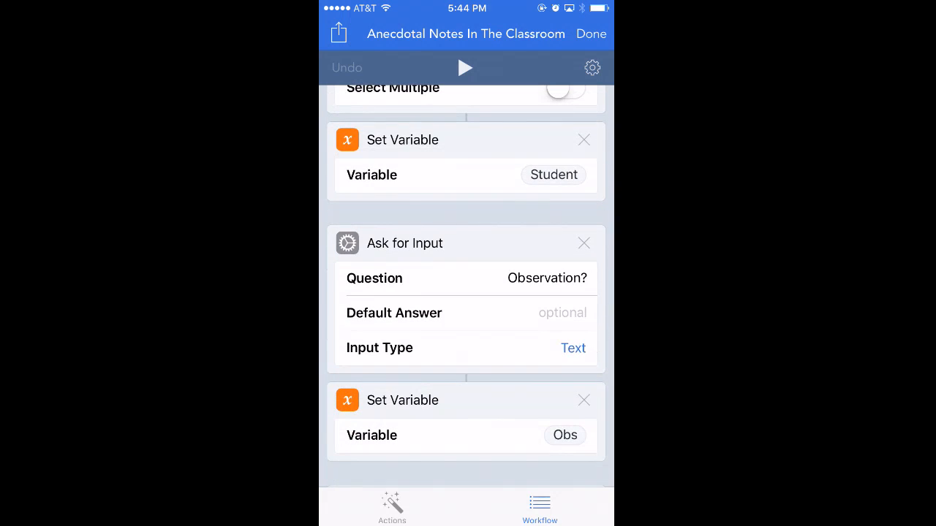
left_click(590, 34)
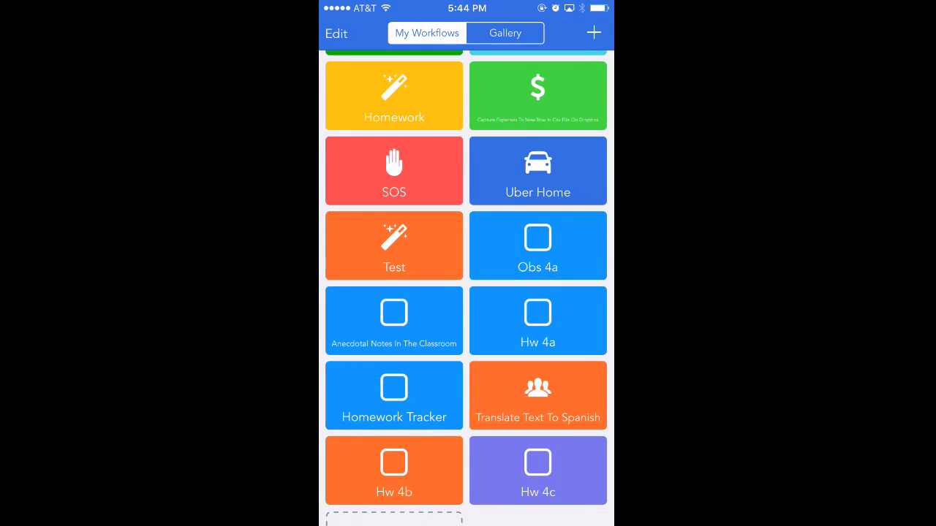
Run Obs 4a and log 'Wrote a complete paragraph.' to the student's Dropbox files.
left_click(538, 245)
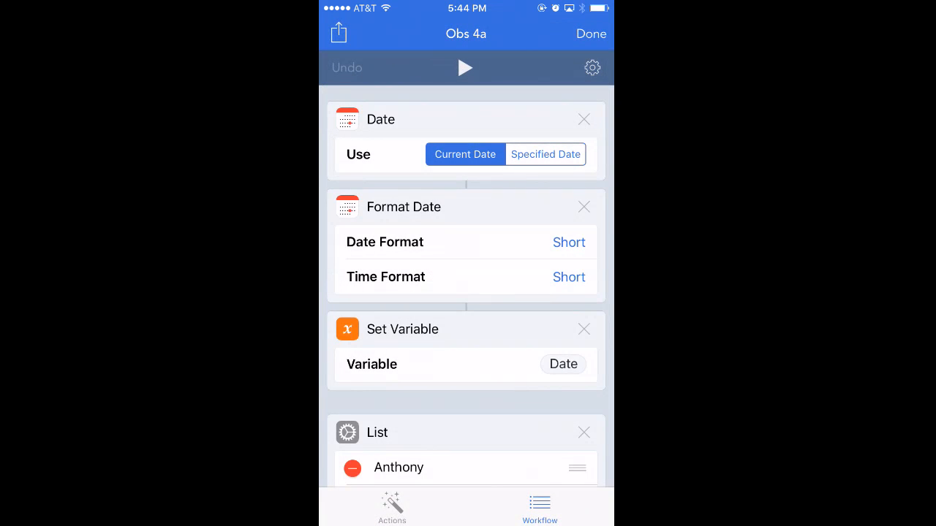
left_click(465, 67)
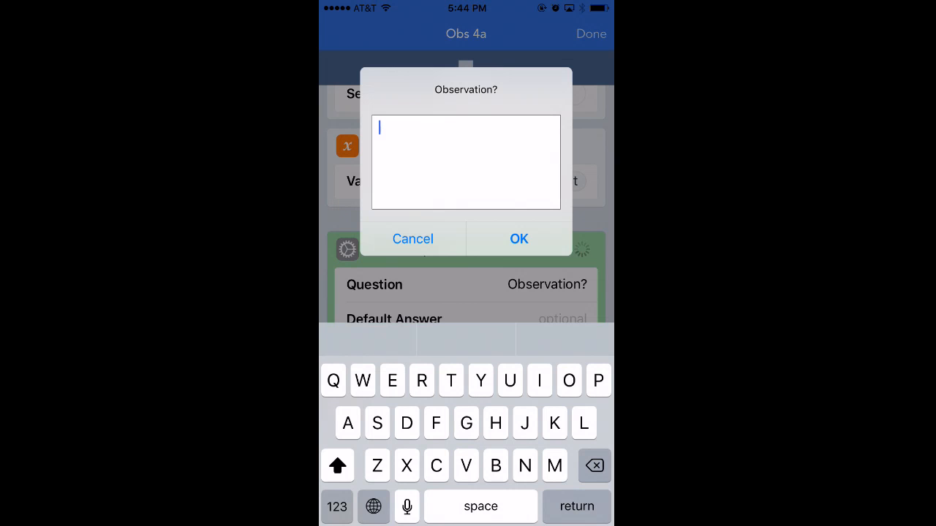
type("Wrote a")
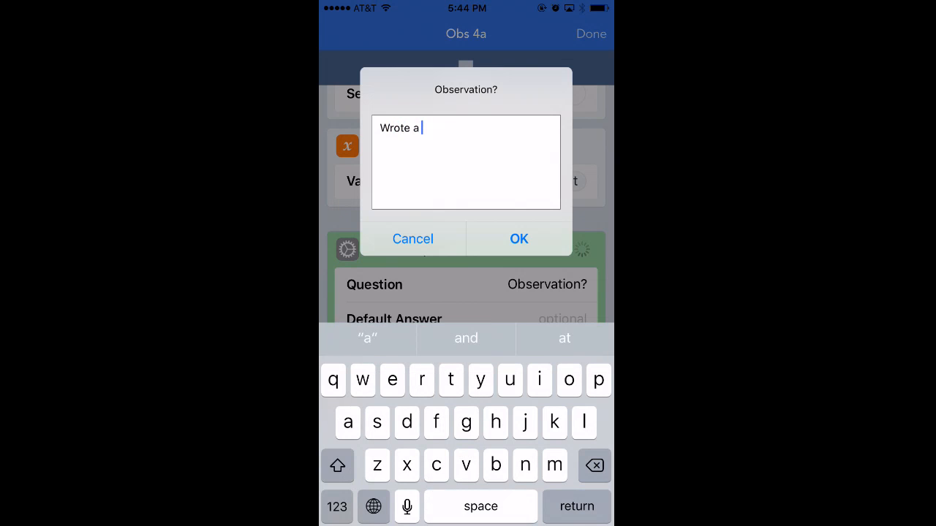
type("complete")
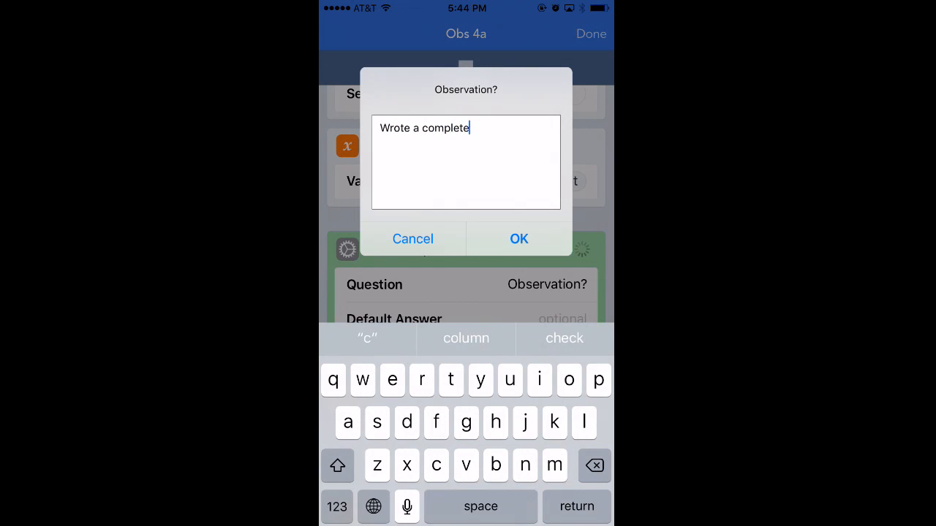
type("paragraph")
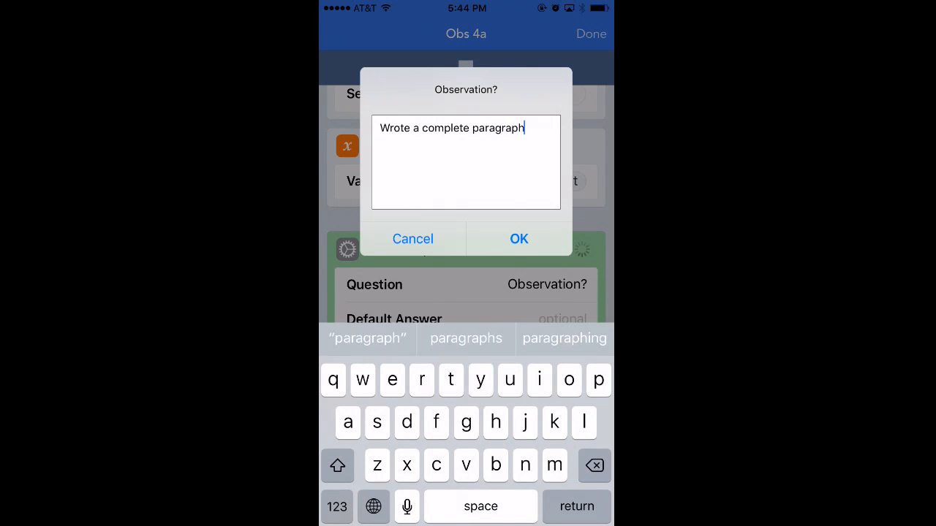
type(".")
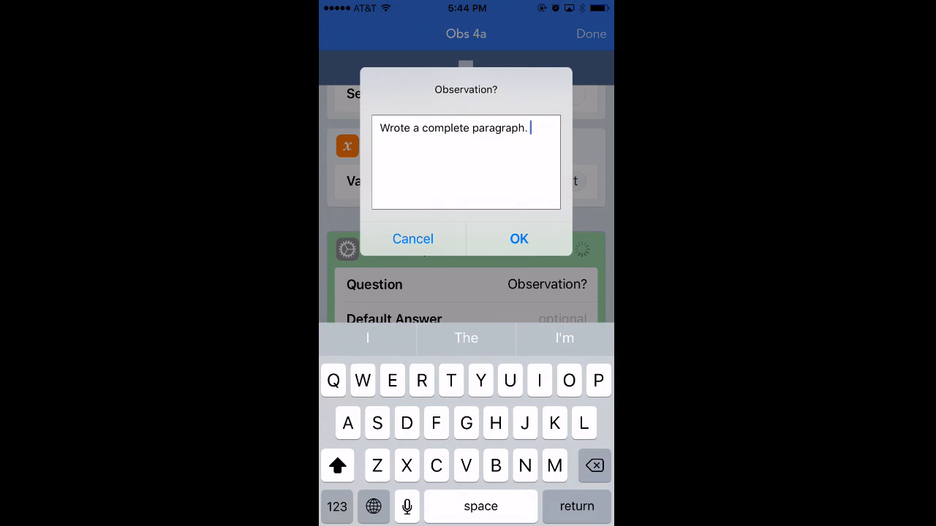
left_click(517, 239)
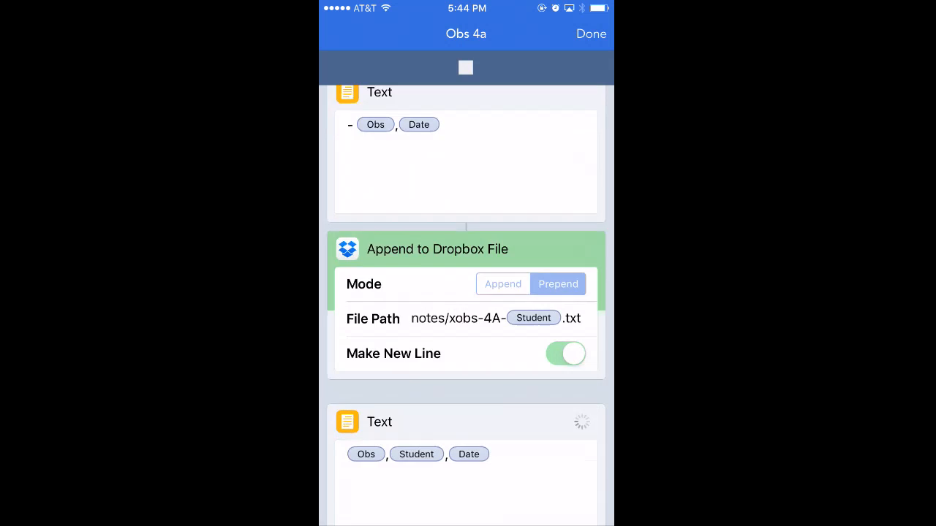
scroll("down", 3)
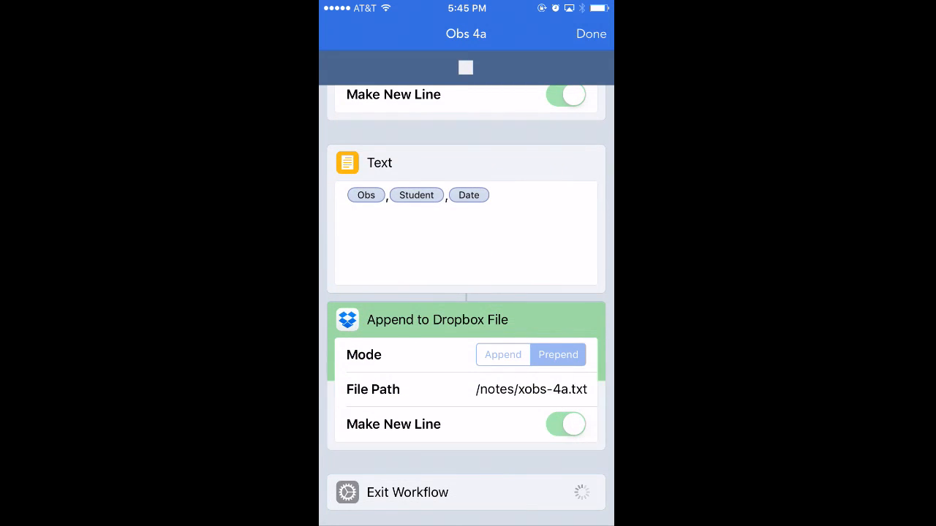
left_click(591, 33)
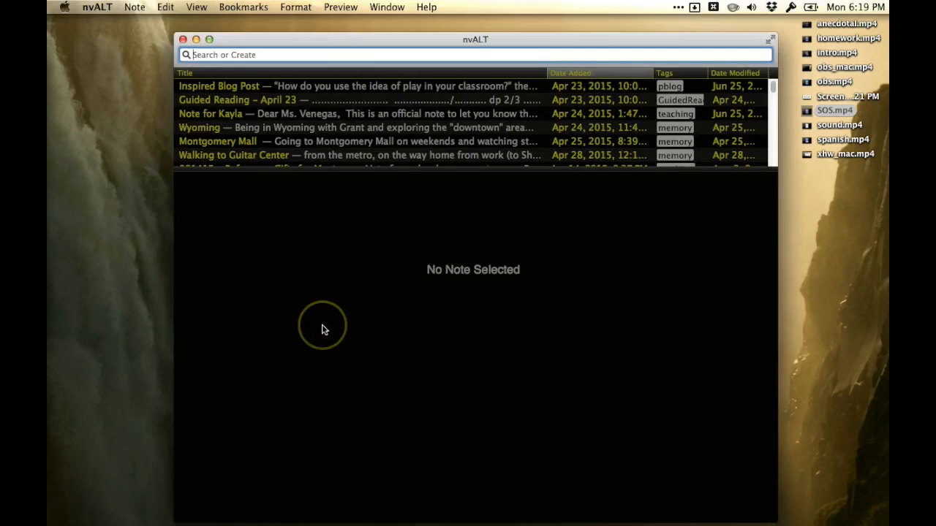
mouse_move(70, 363)
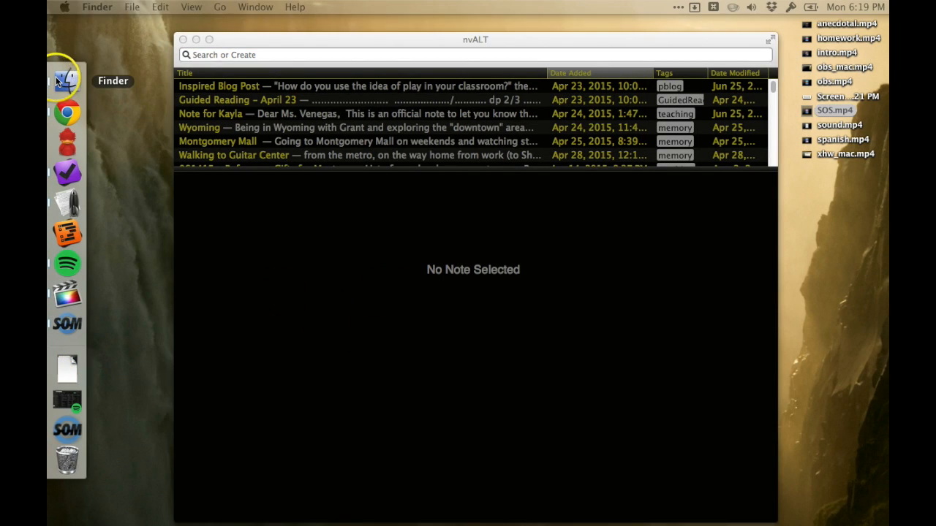
Browse the Dropbox notes folder's text files in Finder, then return to the nvALT window.
left_click(67, 79)
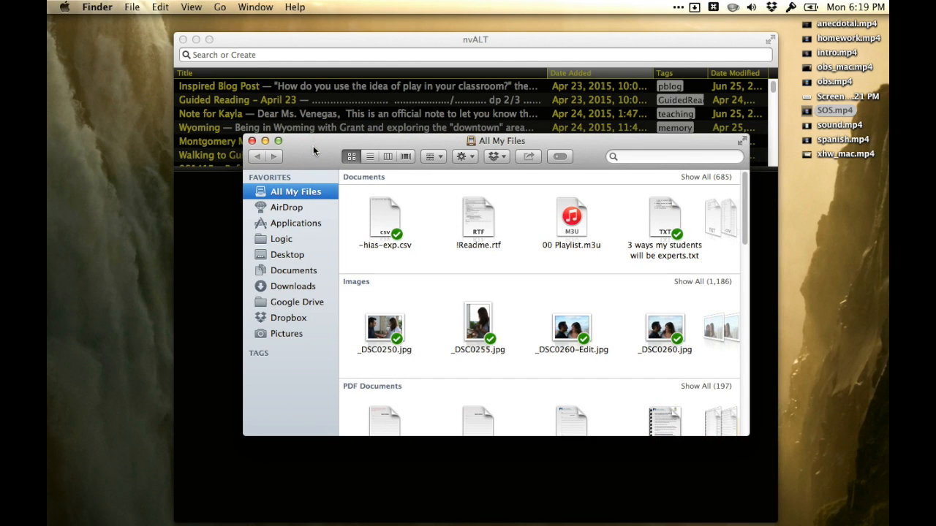
mouse_move(304, 319)
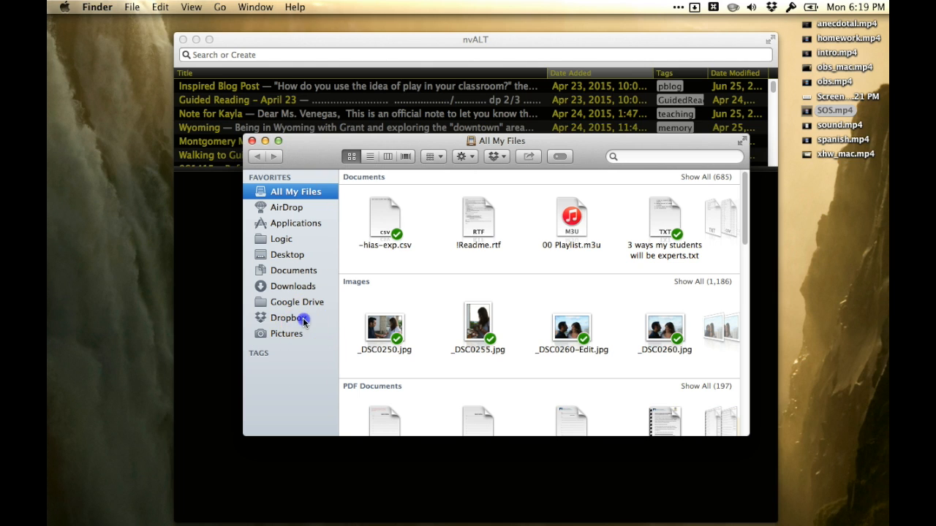
left_click(290, 317)
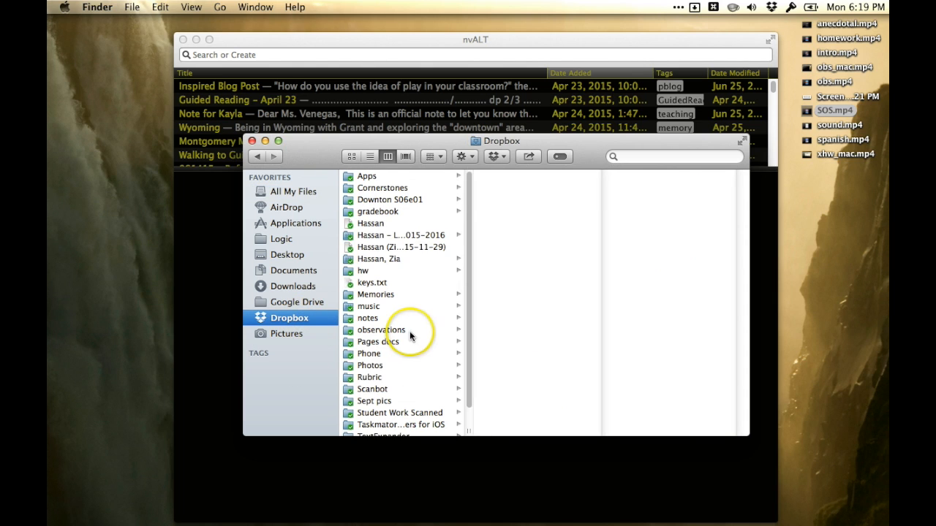
mouse_move(396, 379)
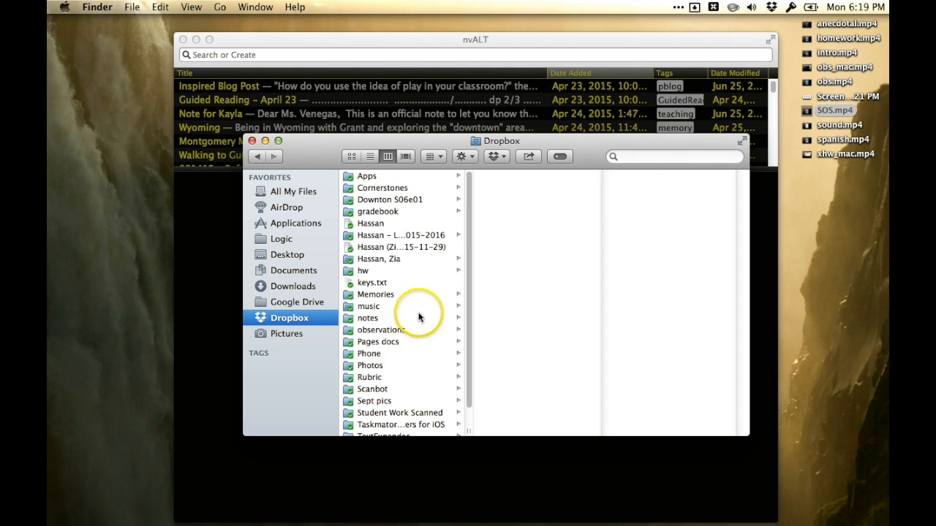
left_click(368, 319)
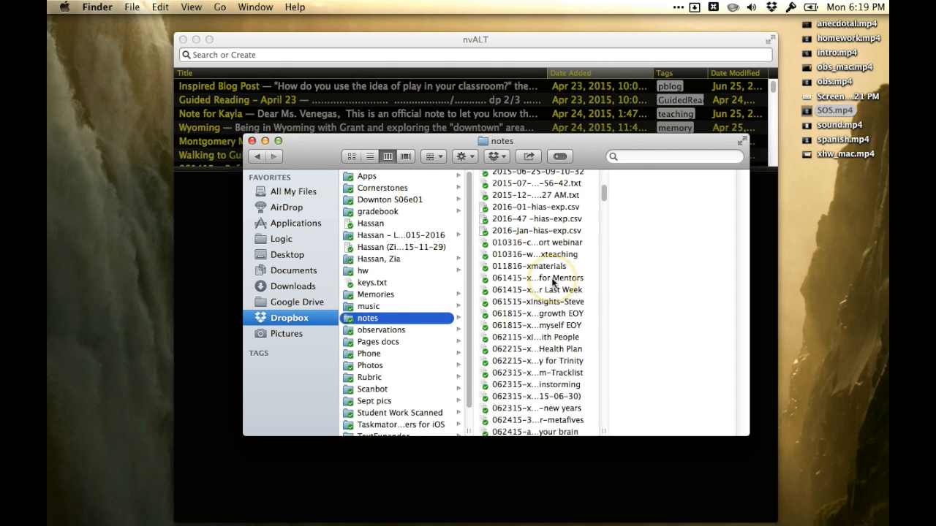
scroll("down", 3)
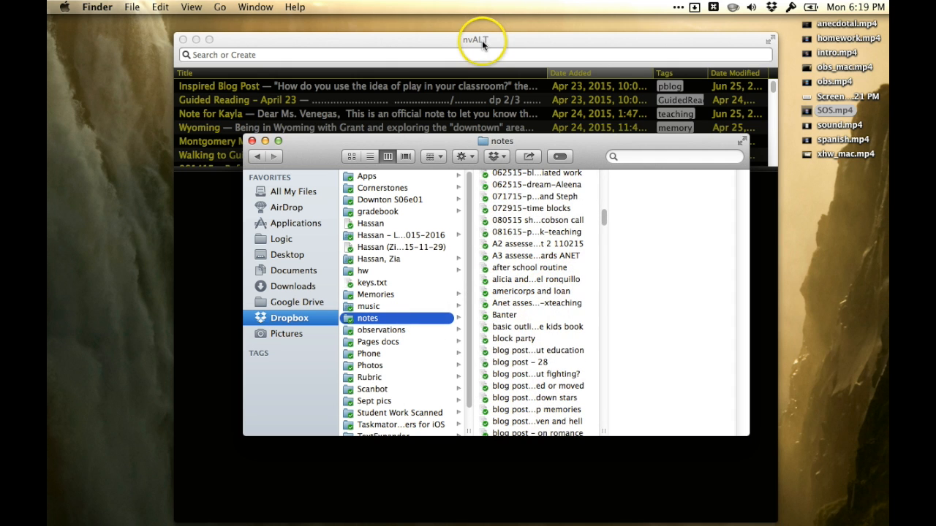
left_click(476, 54)
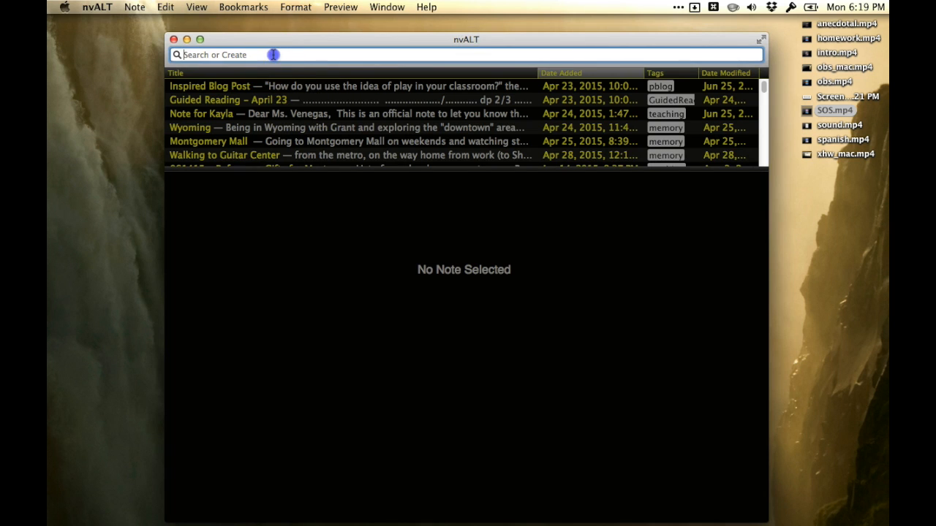
Preview the xobs-4a file's observations in Finder and open it with TextEdit.
left_click_drag(464, 40, 342, 39)
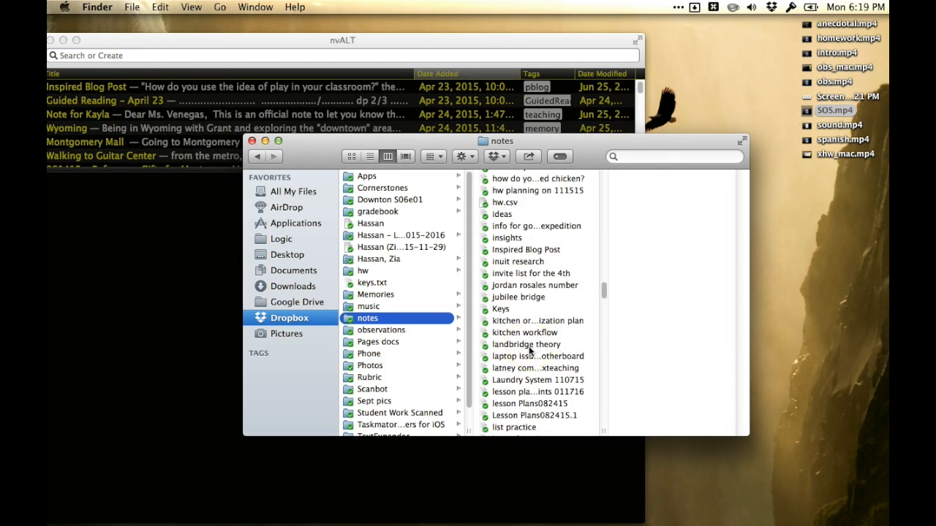
scroll("down", 3)
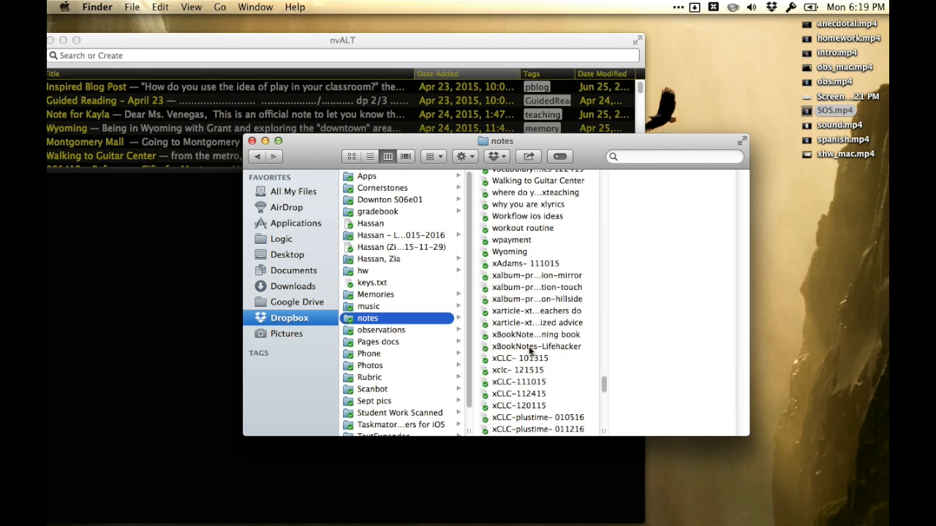
scroll("down", 3)
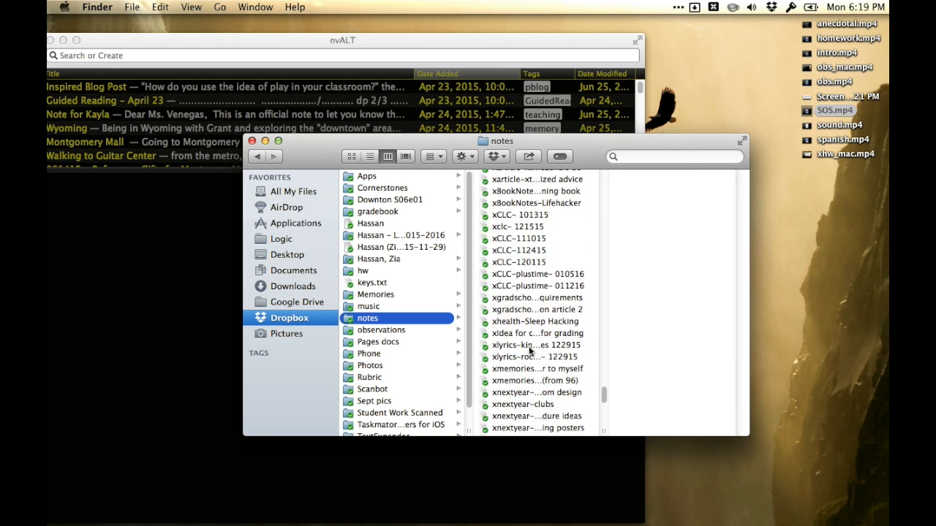
left_click(527, 389)
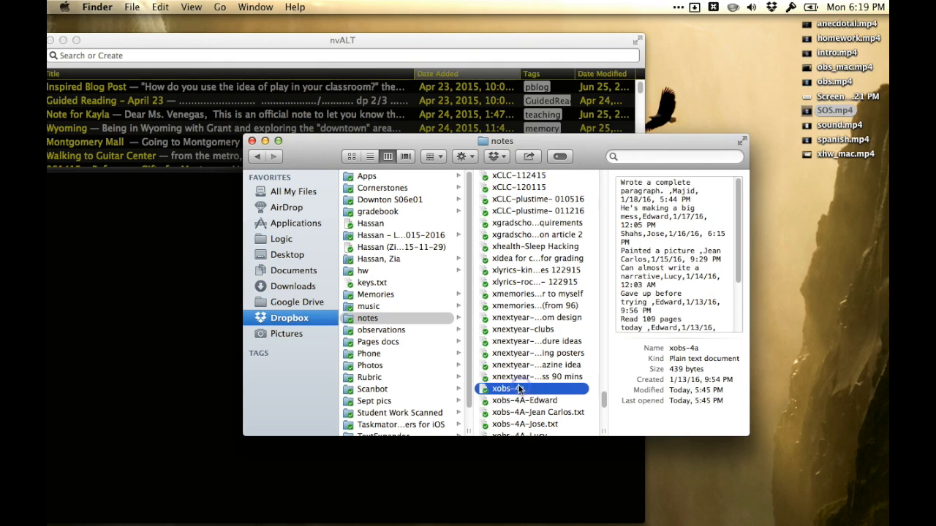
mouse_move(512, 392)
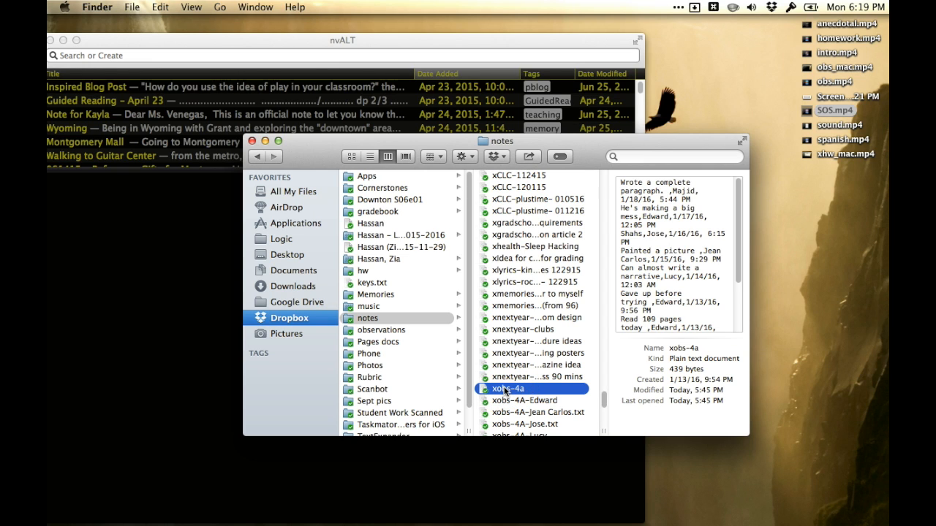
mouse_move(295, 50)
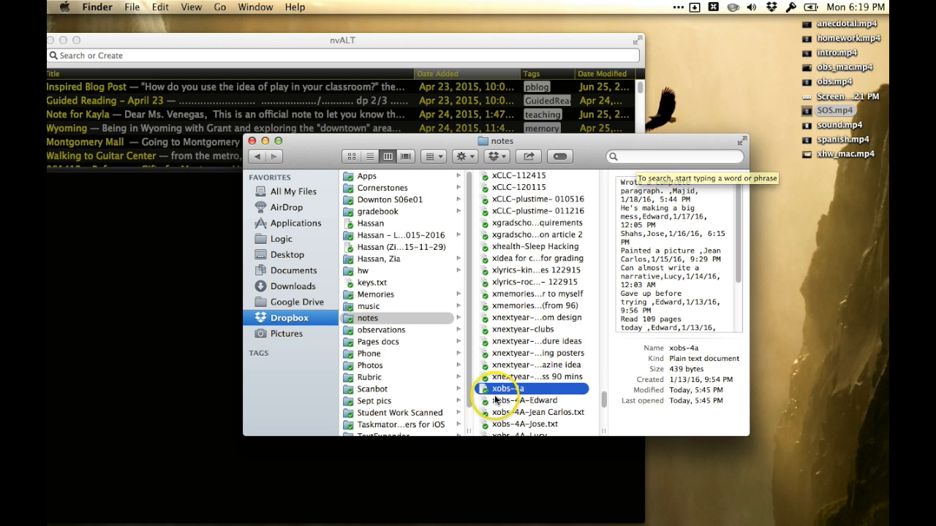
right_click(504, 389)
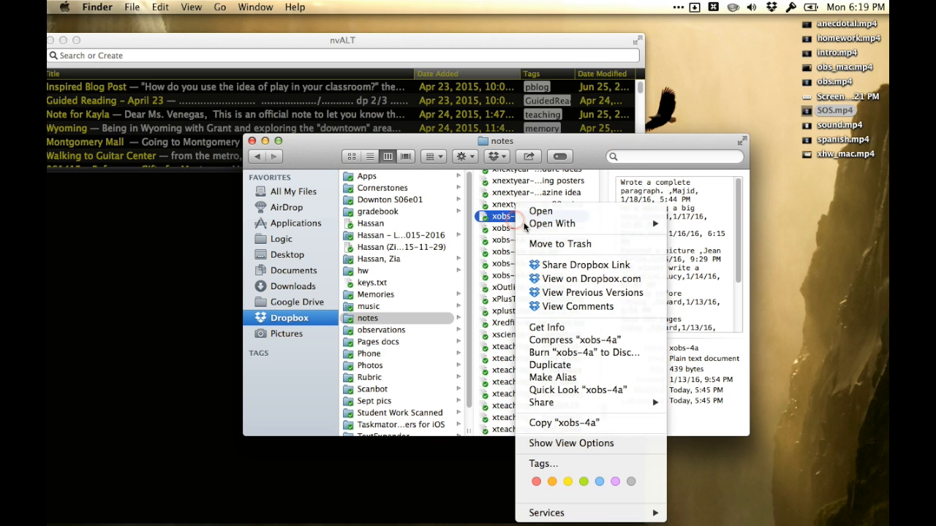
mouse_move(680, 294)
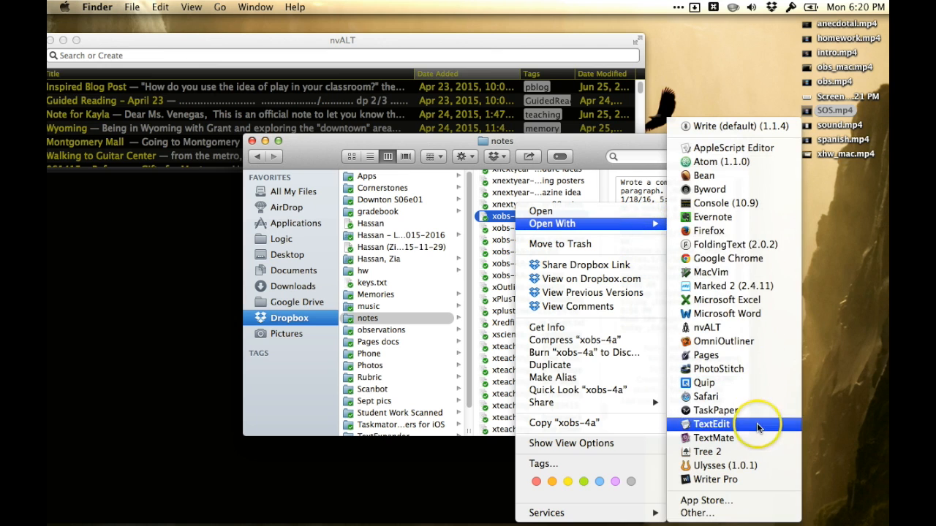
left_click(710, 424)
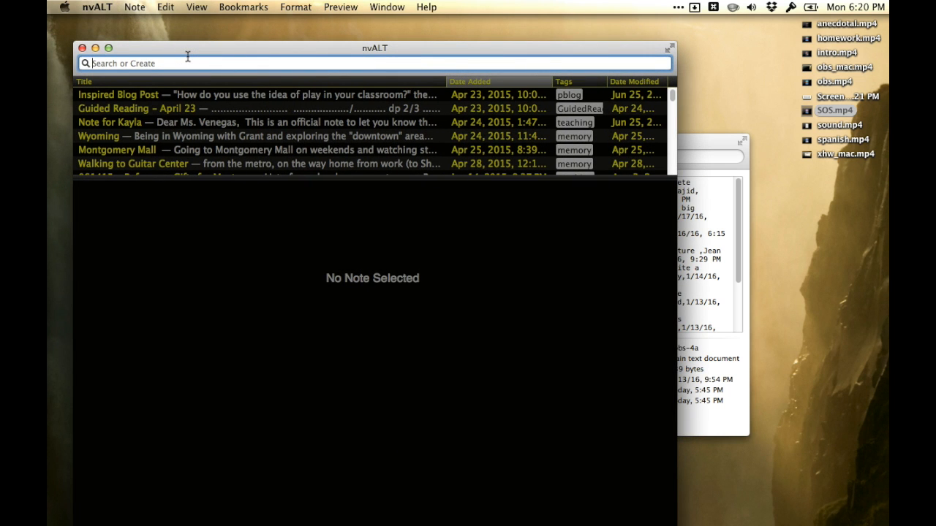
Filter nvALT to 'xobs-4a' and view individual students' notes, ending on Edward's.
type("xobs-4a")
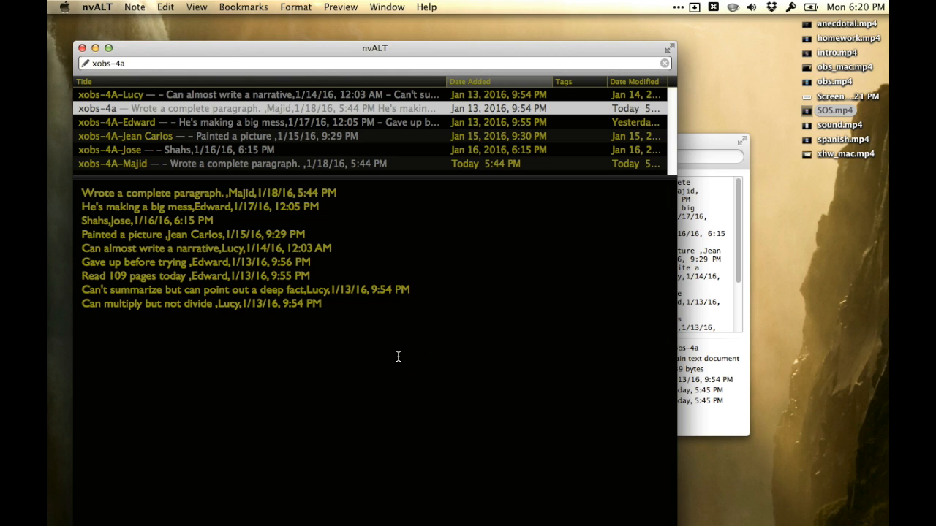
mouse_move(170, 128)
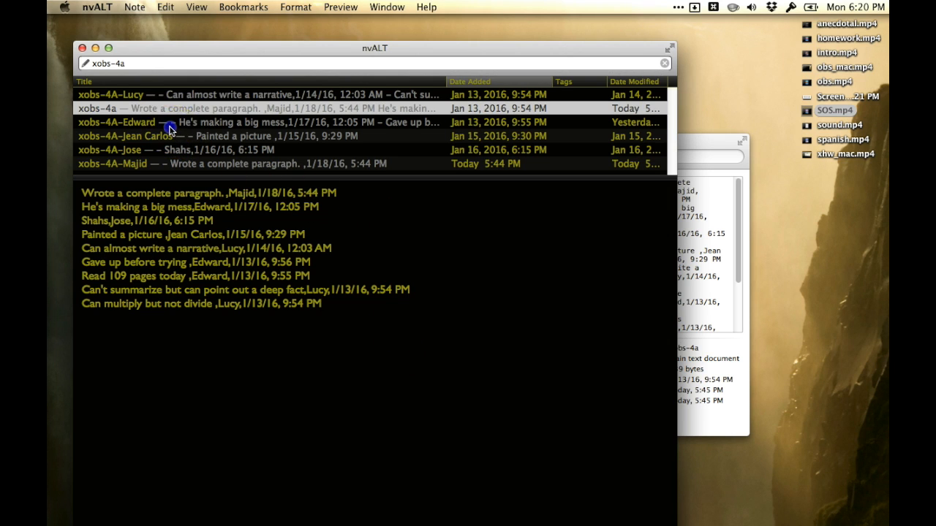
left_click(219, 136)
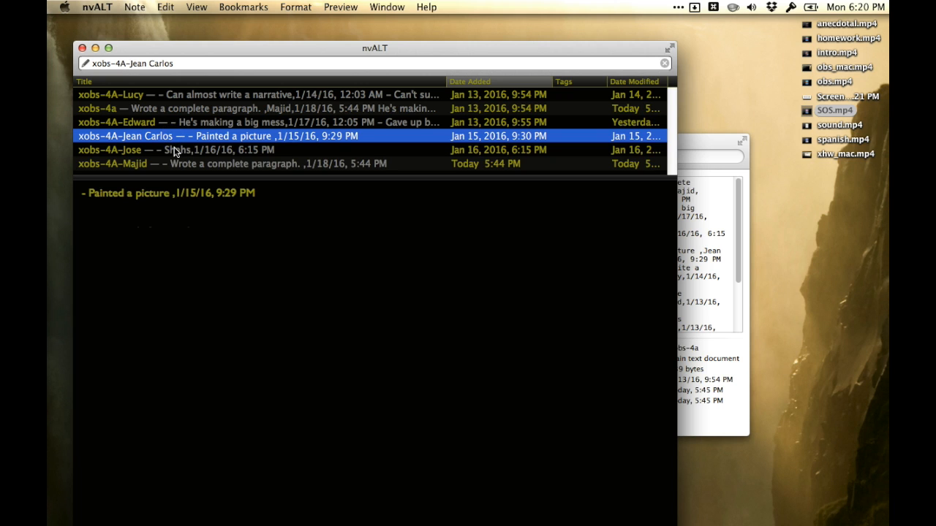
mouse_move(184, 122)
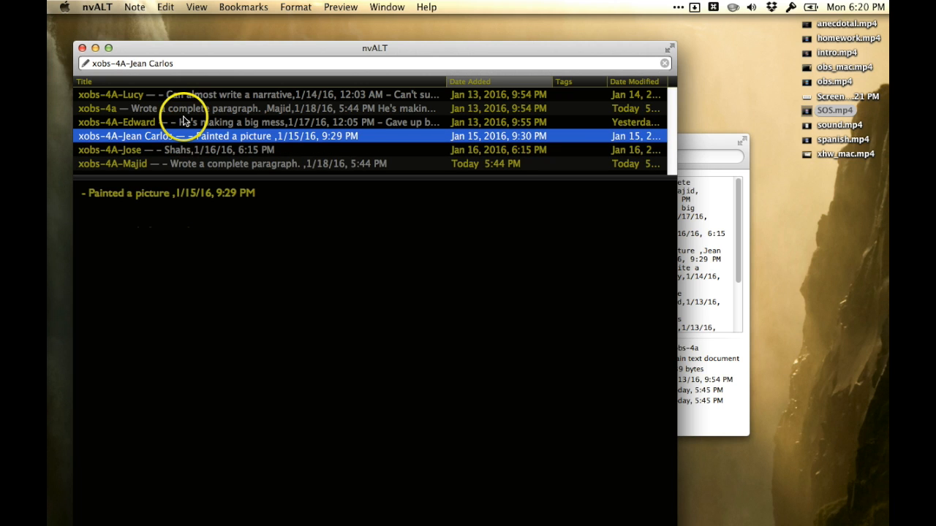
left_click(183, 123)
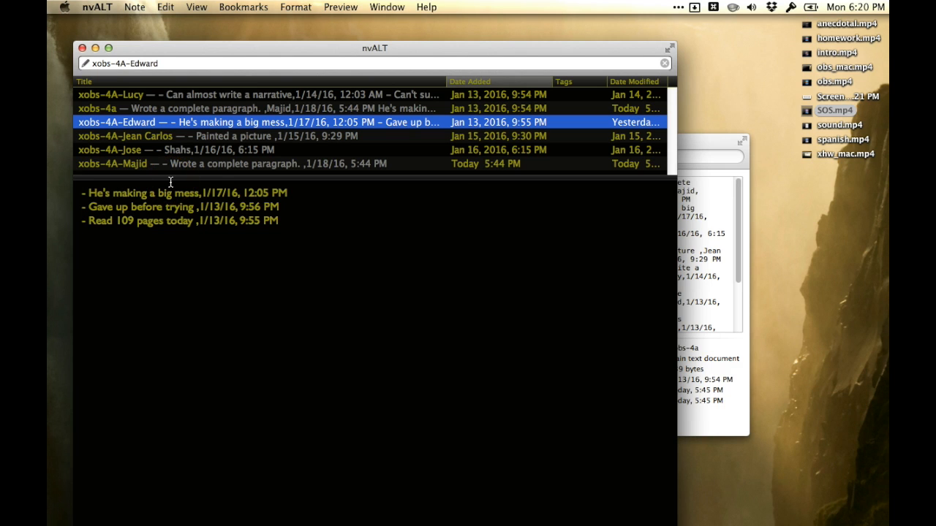
mouse_move(160, 187)
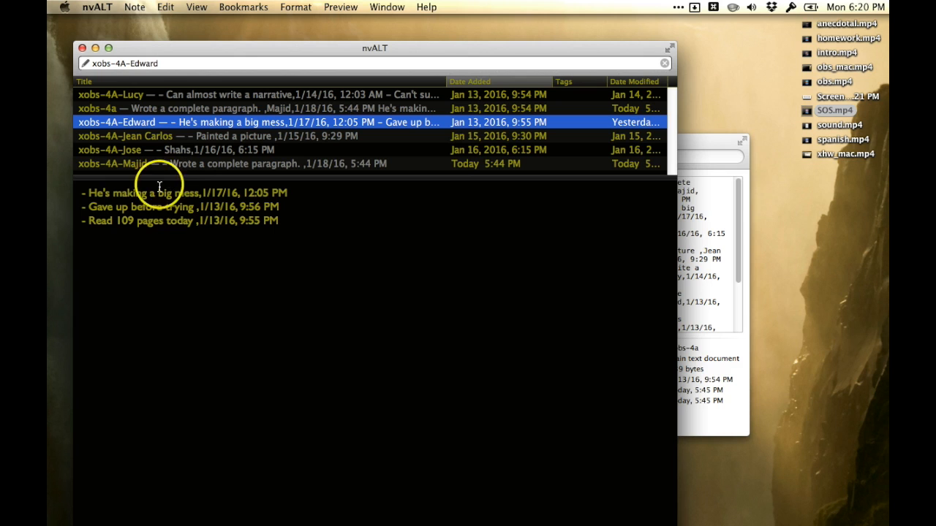
mouse_move(67, 307)
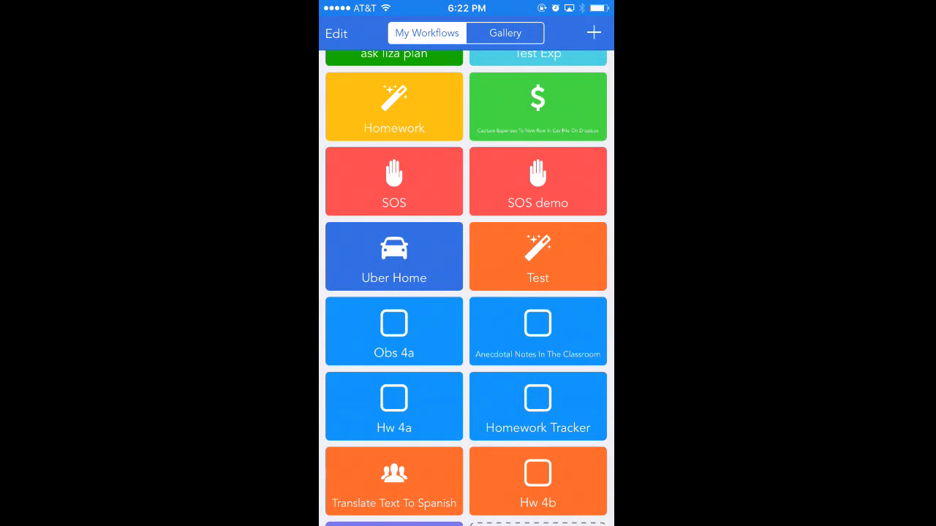
Edit the Append to Dropbox File path 'notes/xobs-Student.txt' in the workflow.
left_click(538, 330)
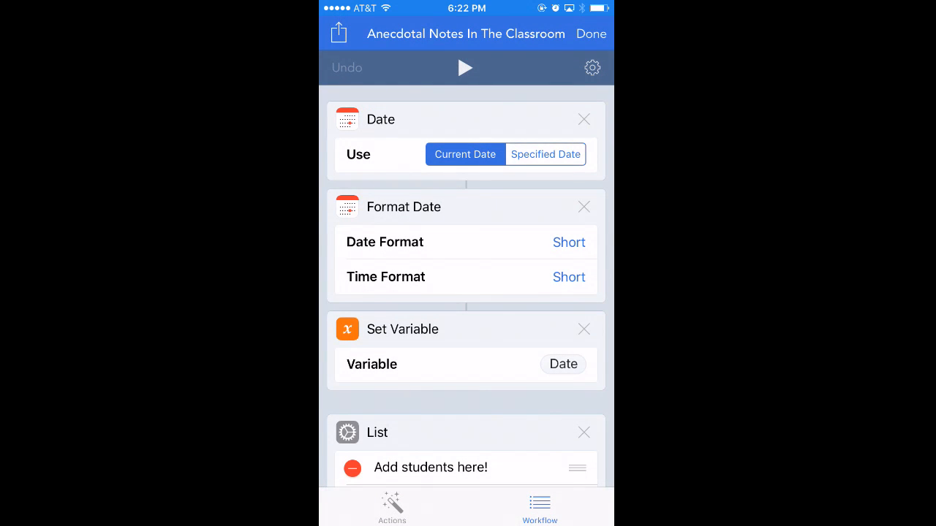
scroll("down", 3)
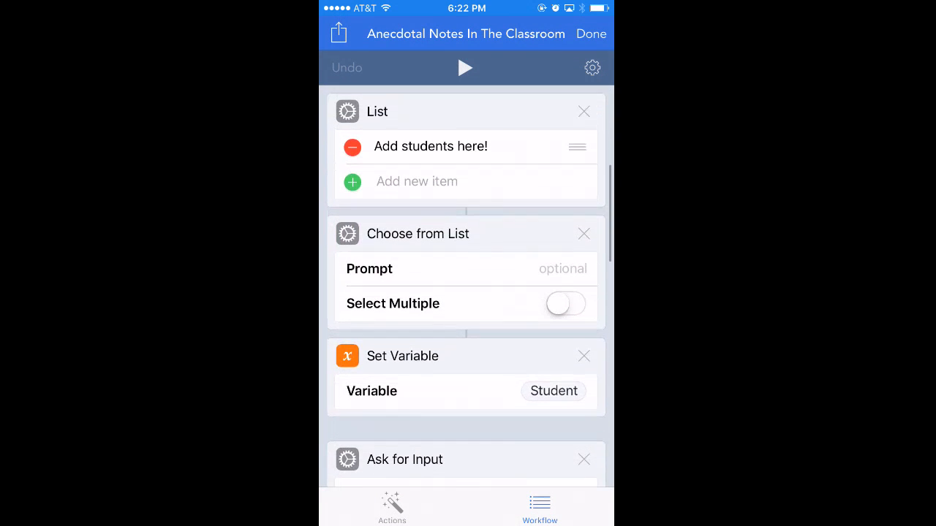
left_click(417, 181)
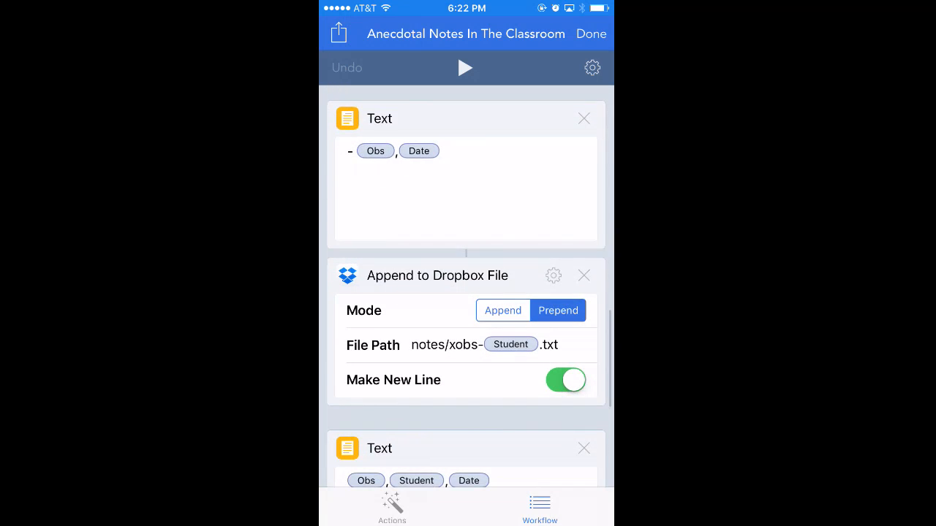
scroll("down", 3)
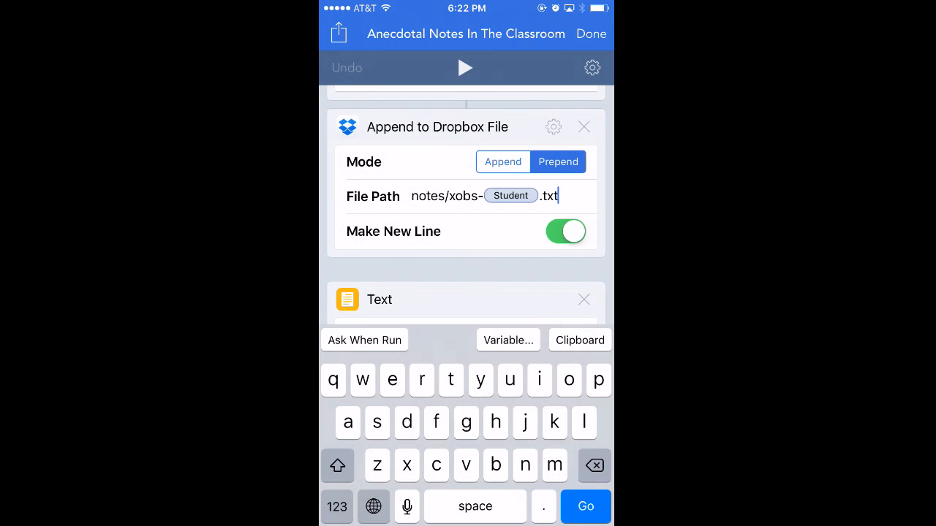
scroll("up", 3)
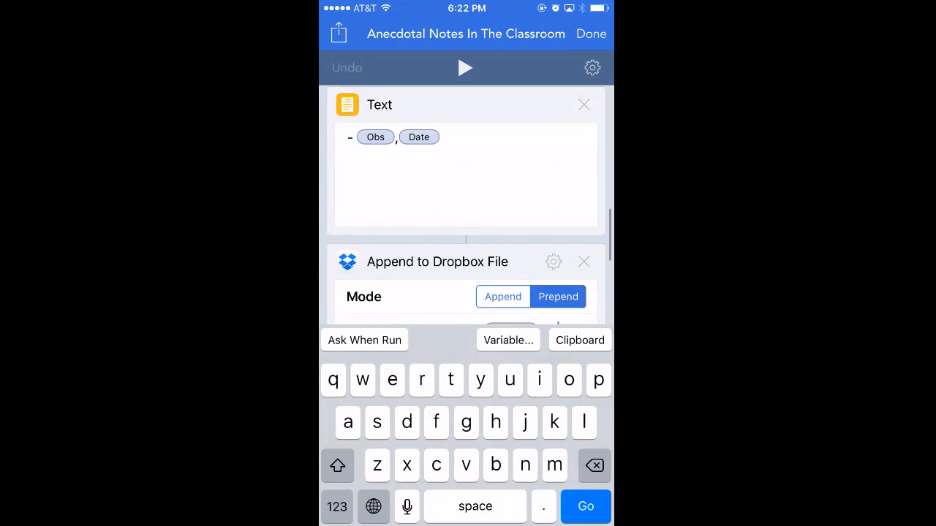
scroll("up", 3)
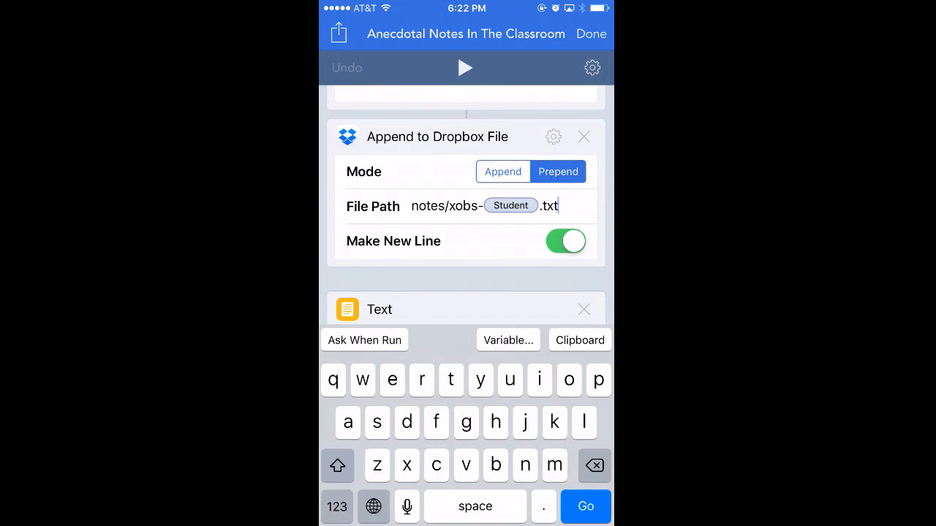